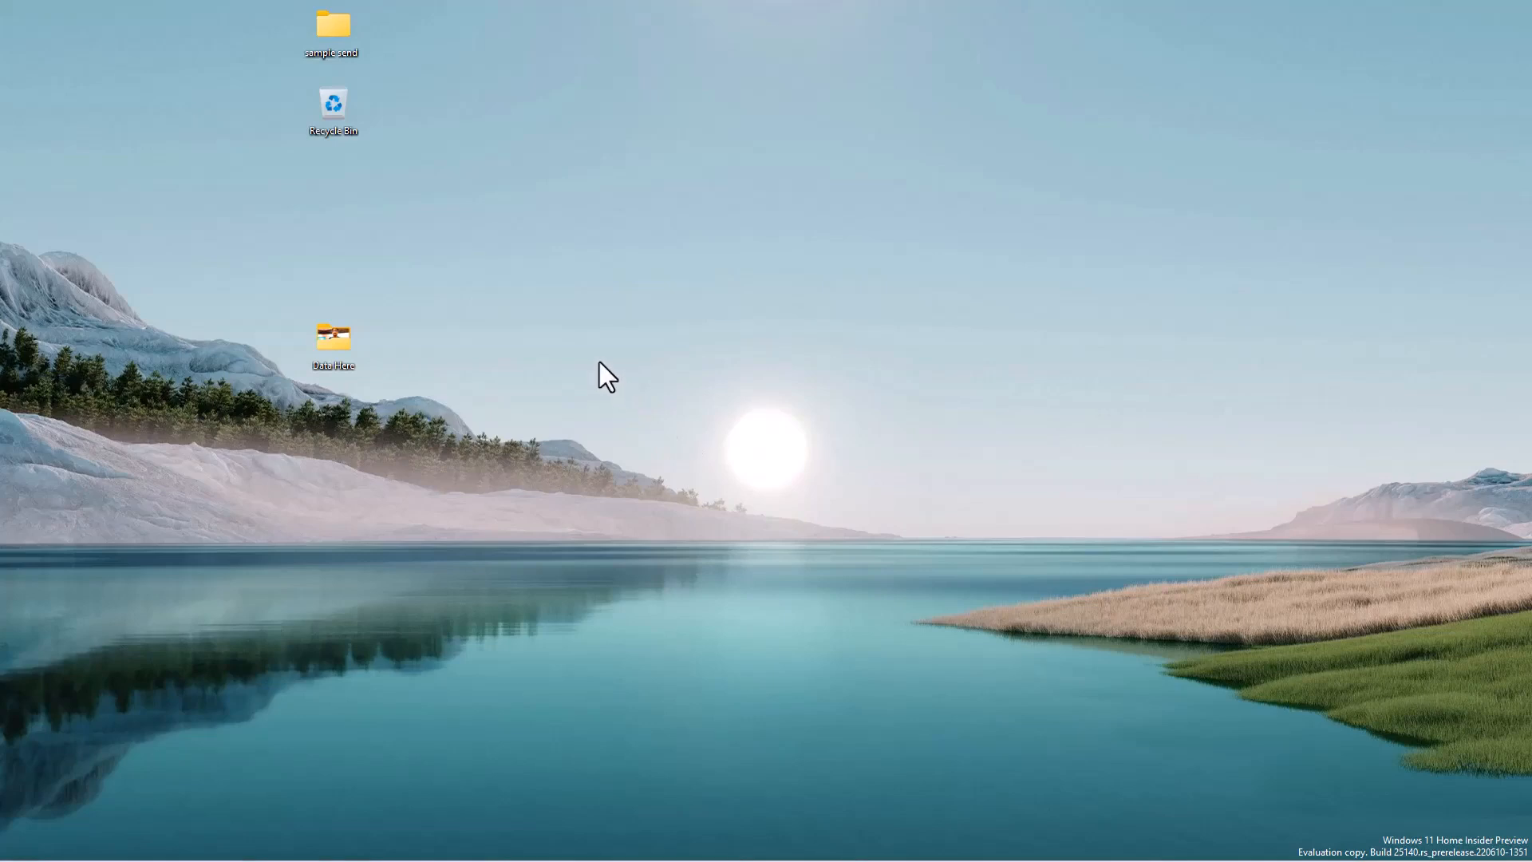
{"action": "mouse_move", "coordinate": [1391, 811]}
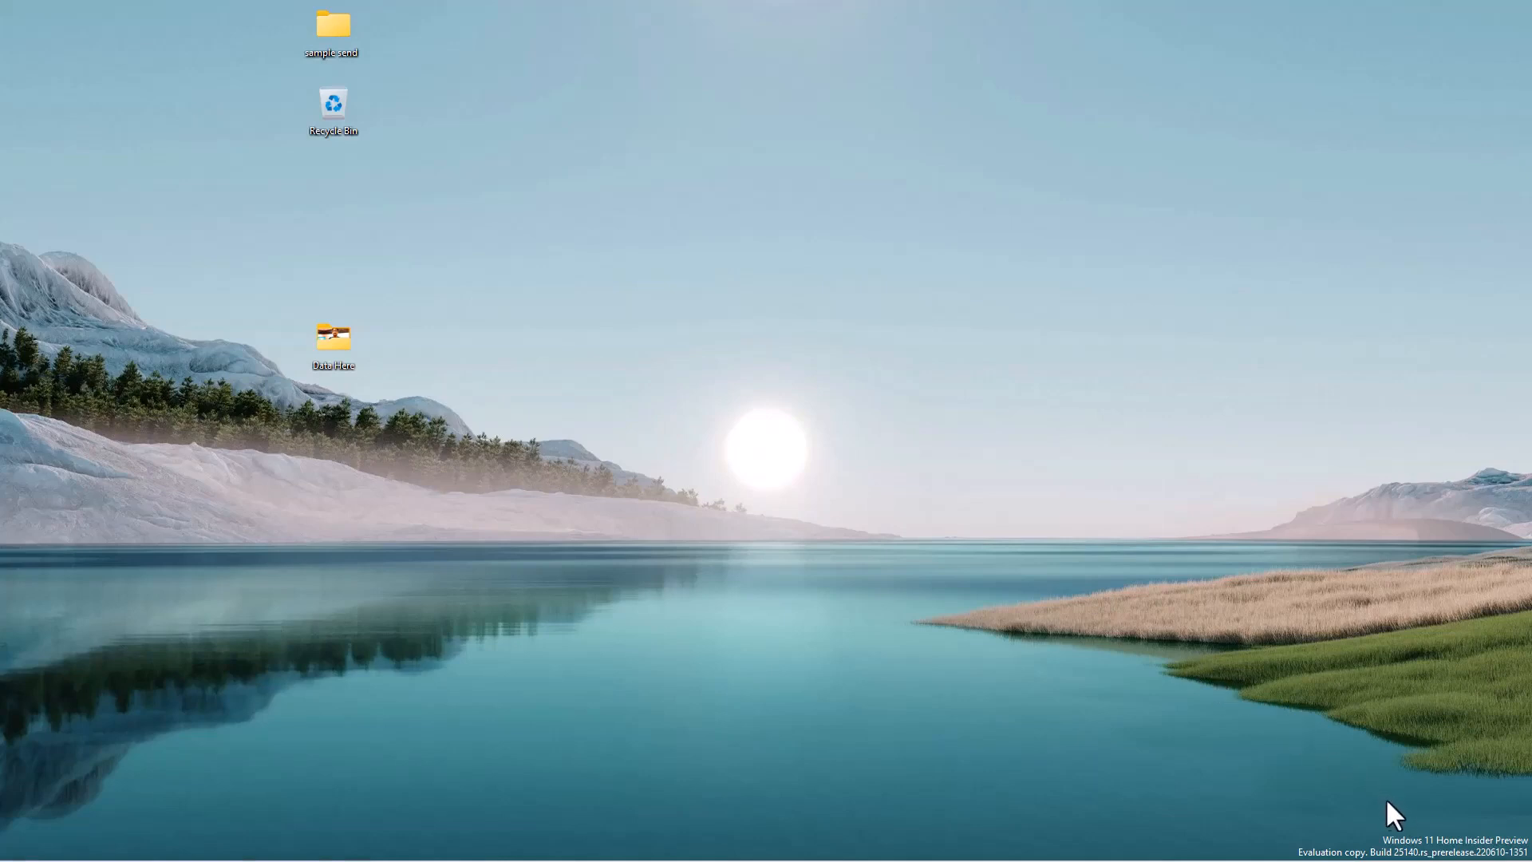
{"action": "mouse_move", "coordinate": [1399, 834]}
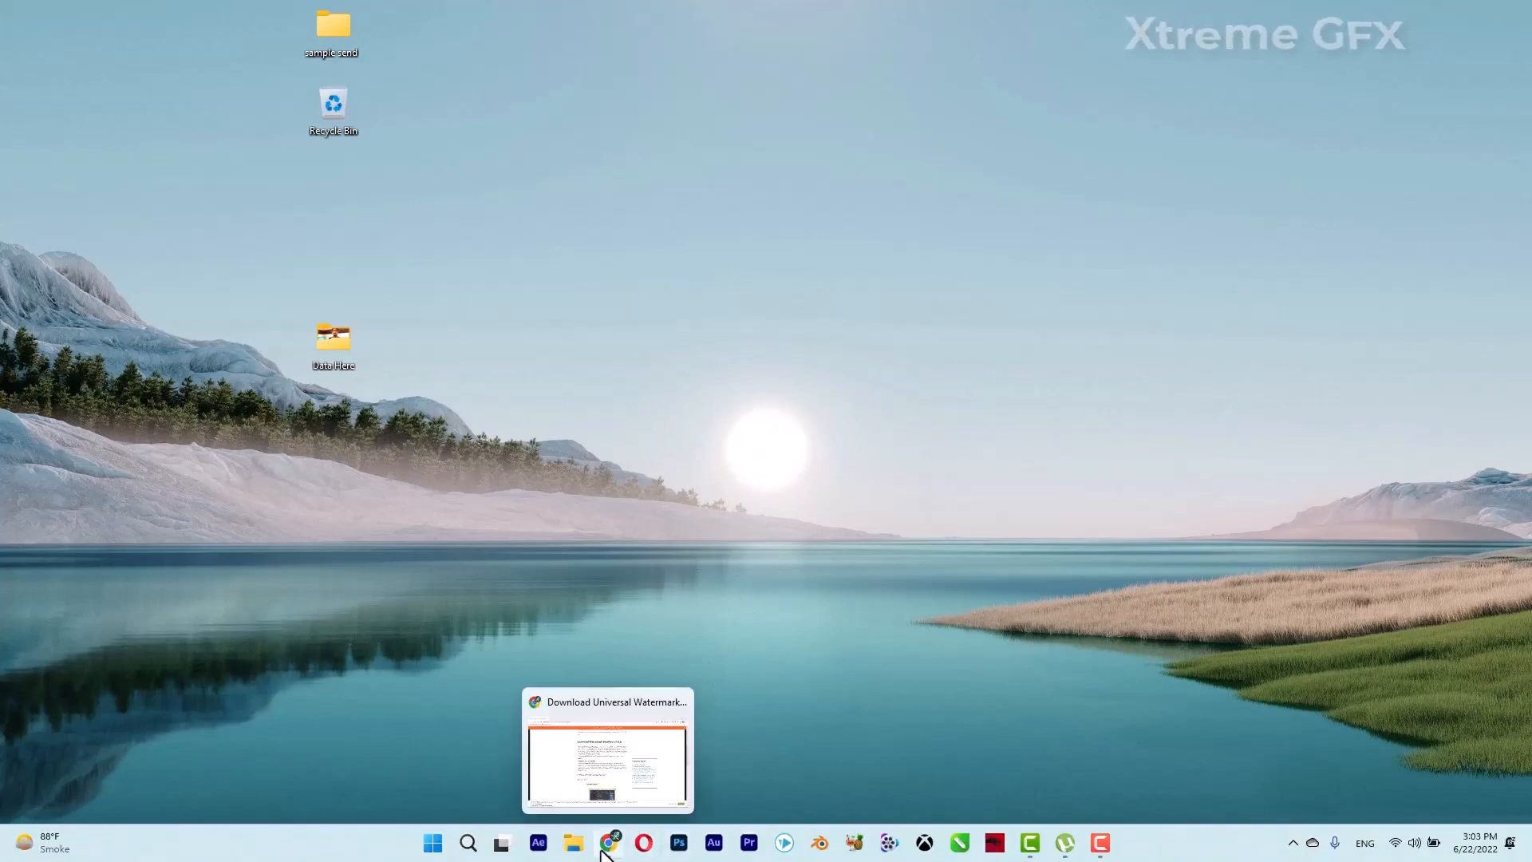
Step: Download uwd.zip from the Winaero Universal Watermark Disabler page into Downloads
{"action": "left_click", "coordinate": [606, 843]}
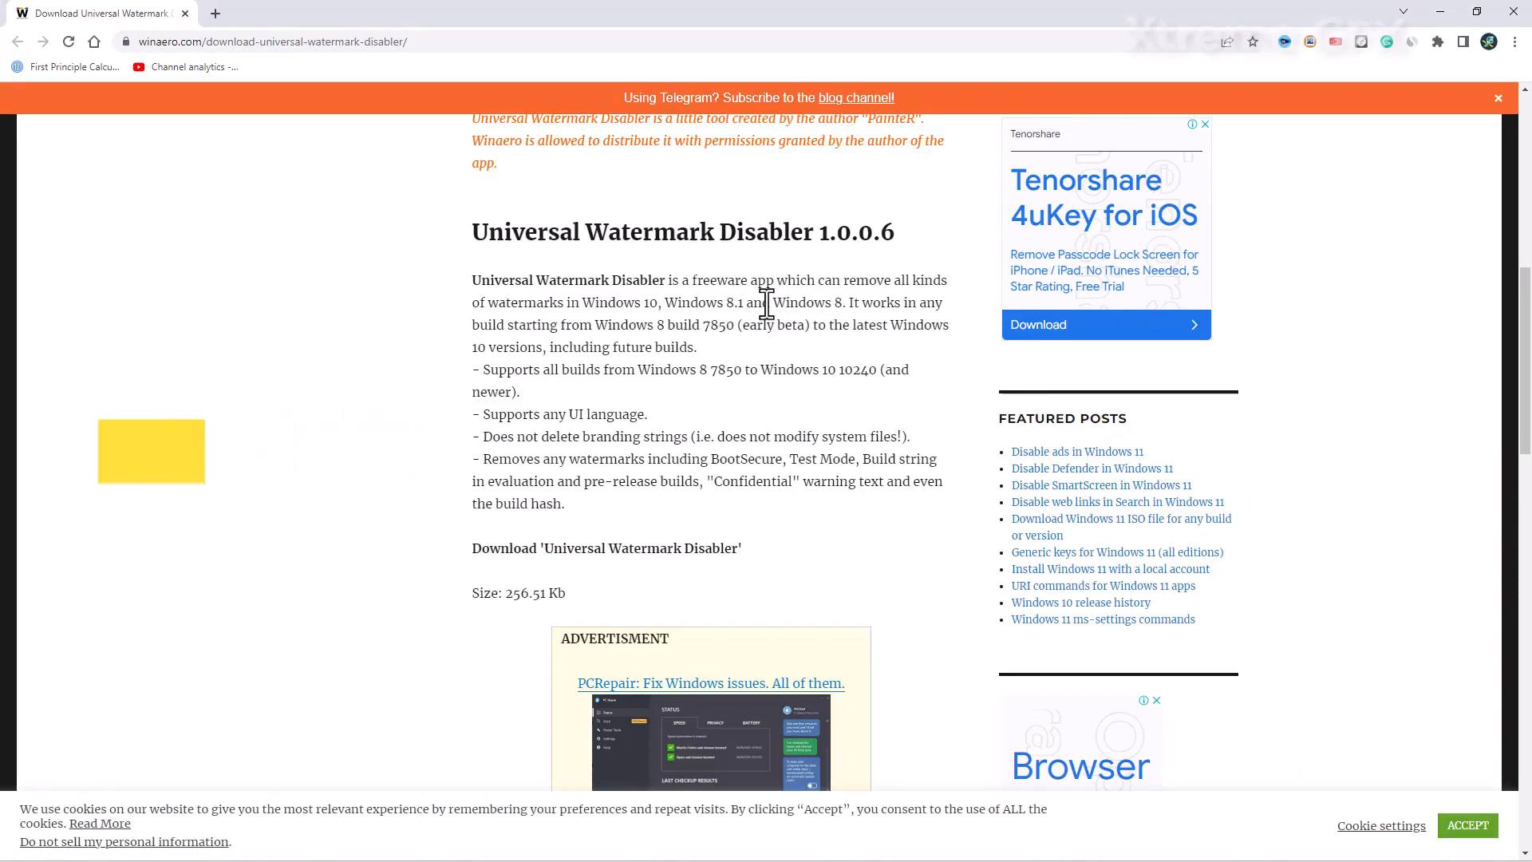
{"action": "scroll", "scroll_direction": "down", "scroll_amount": 3}
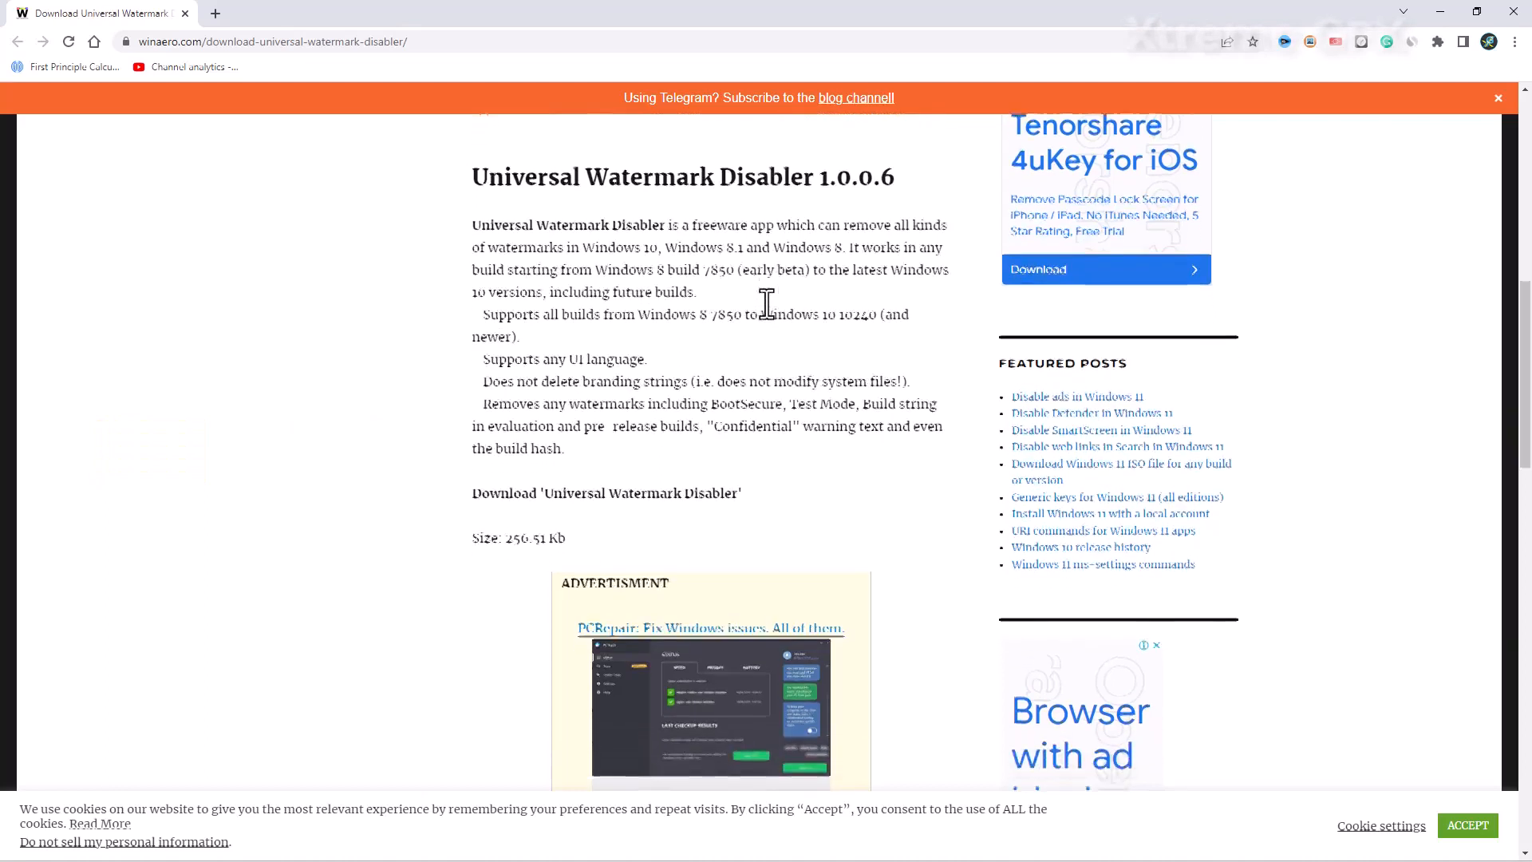
{"action": "scroll", "scroll_direction": "down", "scroll_amount": 3}
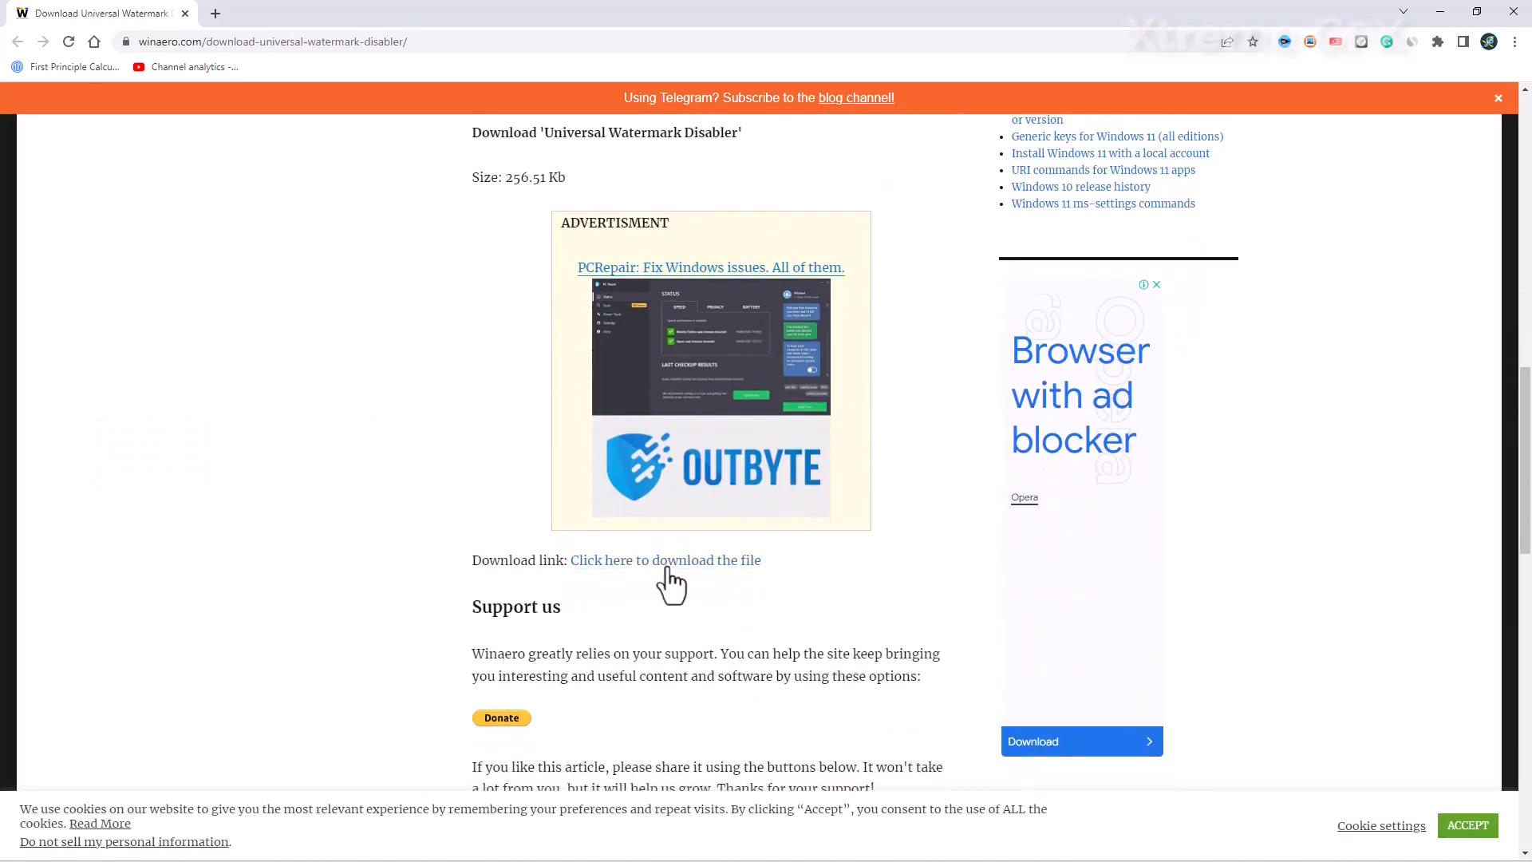
{"action": "left_click", "coordinate": [666, 560]}
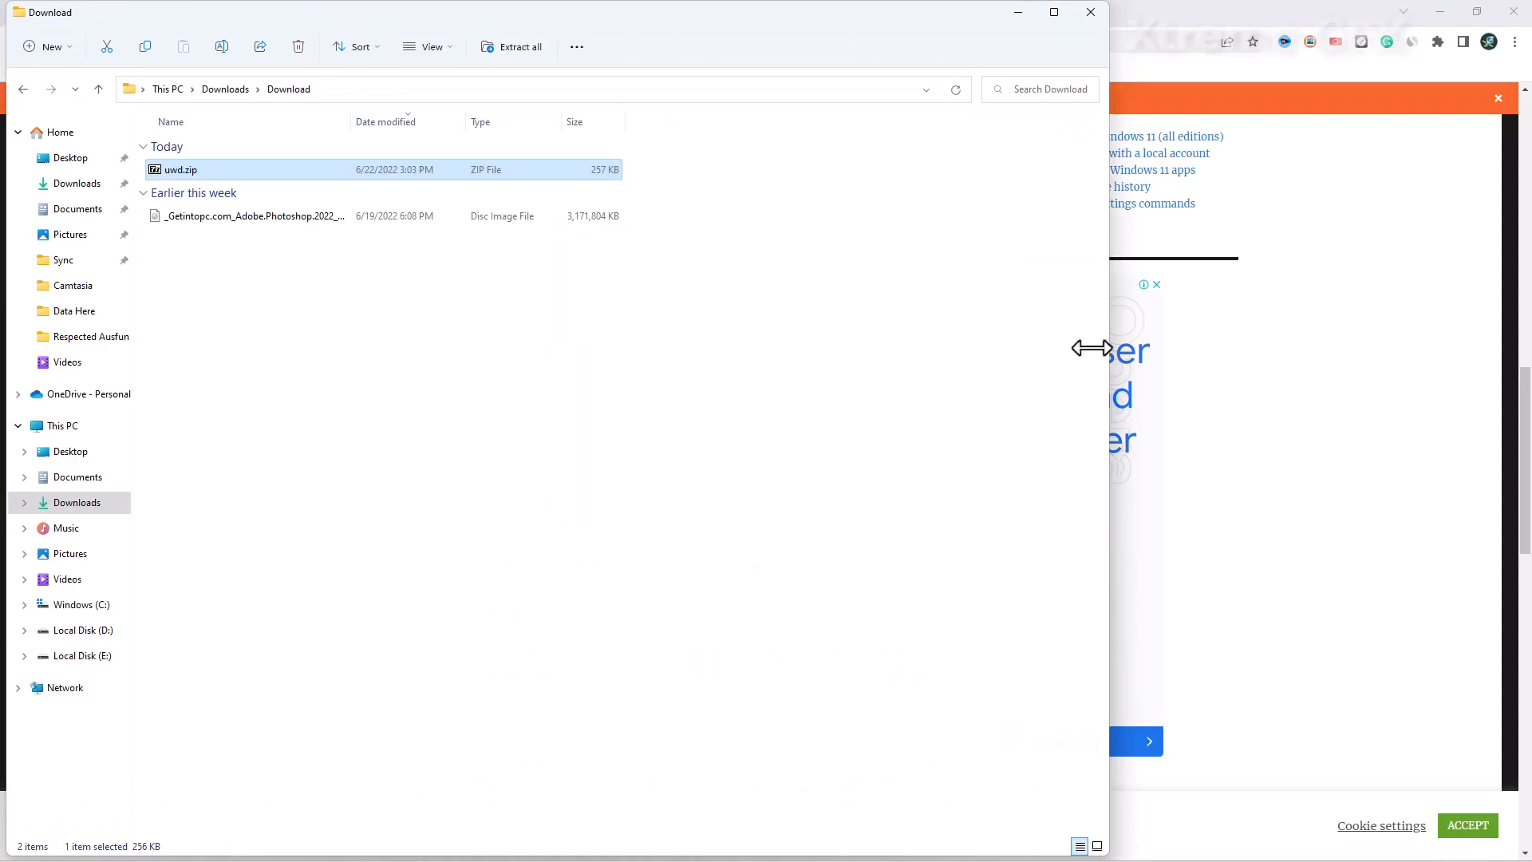
{"action": "mouse_move", "coordinate": [183, 176]}
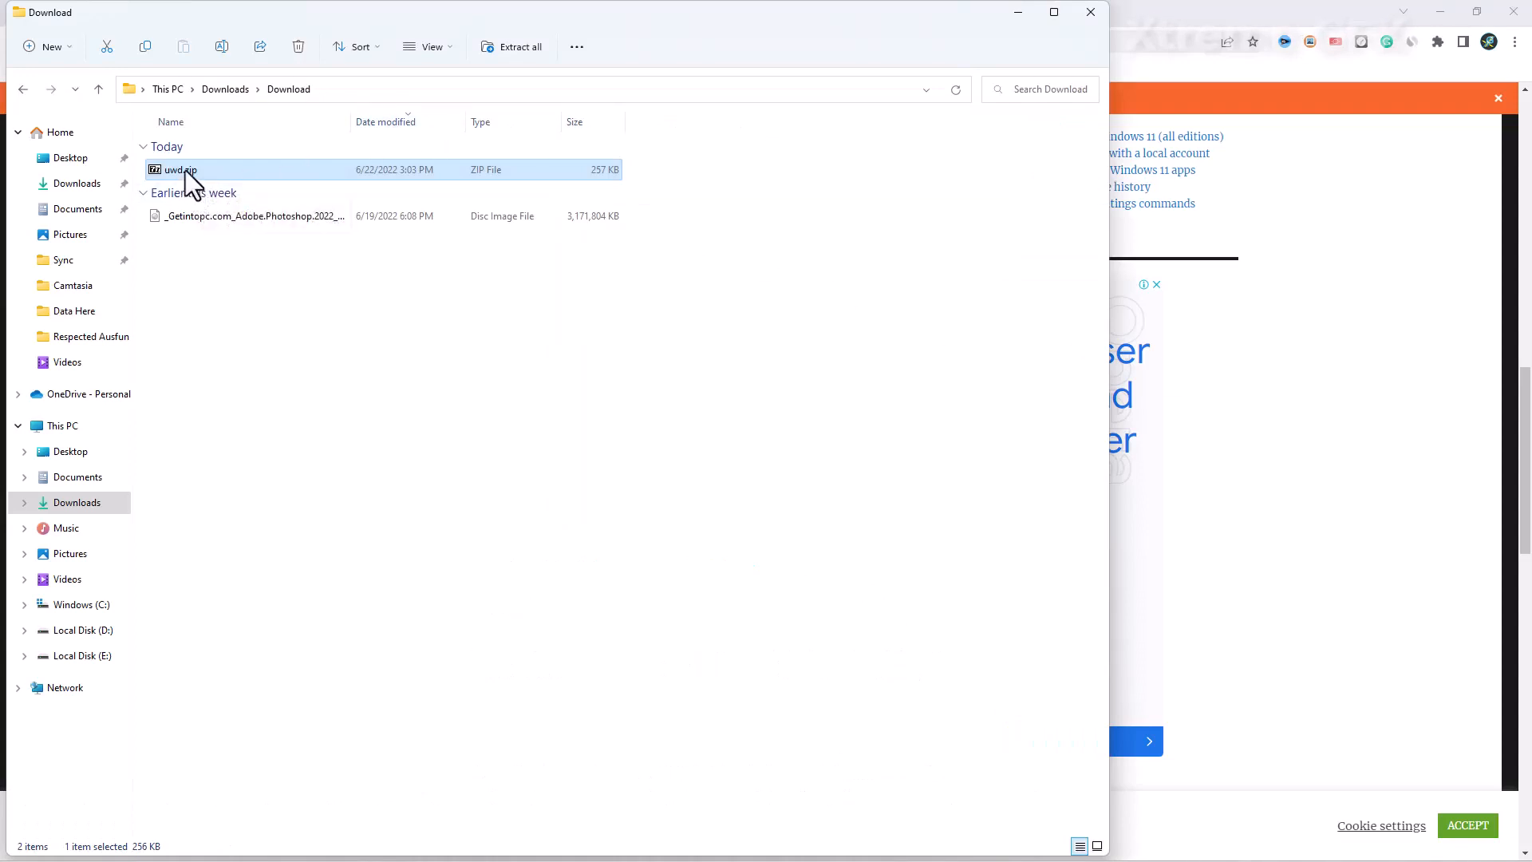
Step: Extract uwd.zip into a uwd folder containing uwd.exe
{"action": "right_click", "coordinate": [178, 169]}
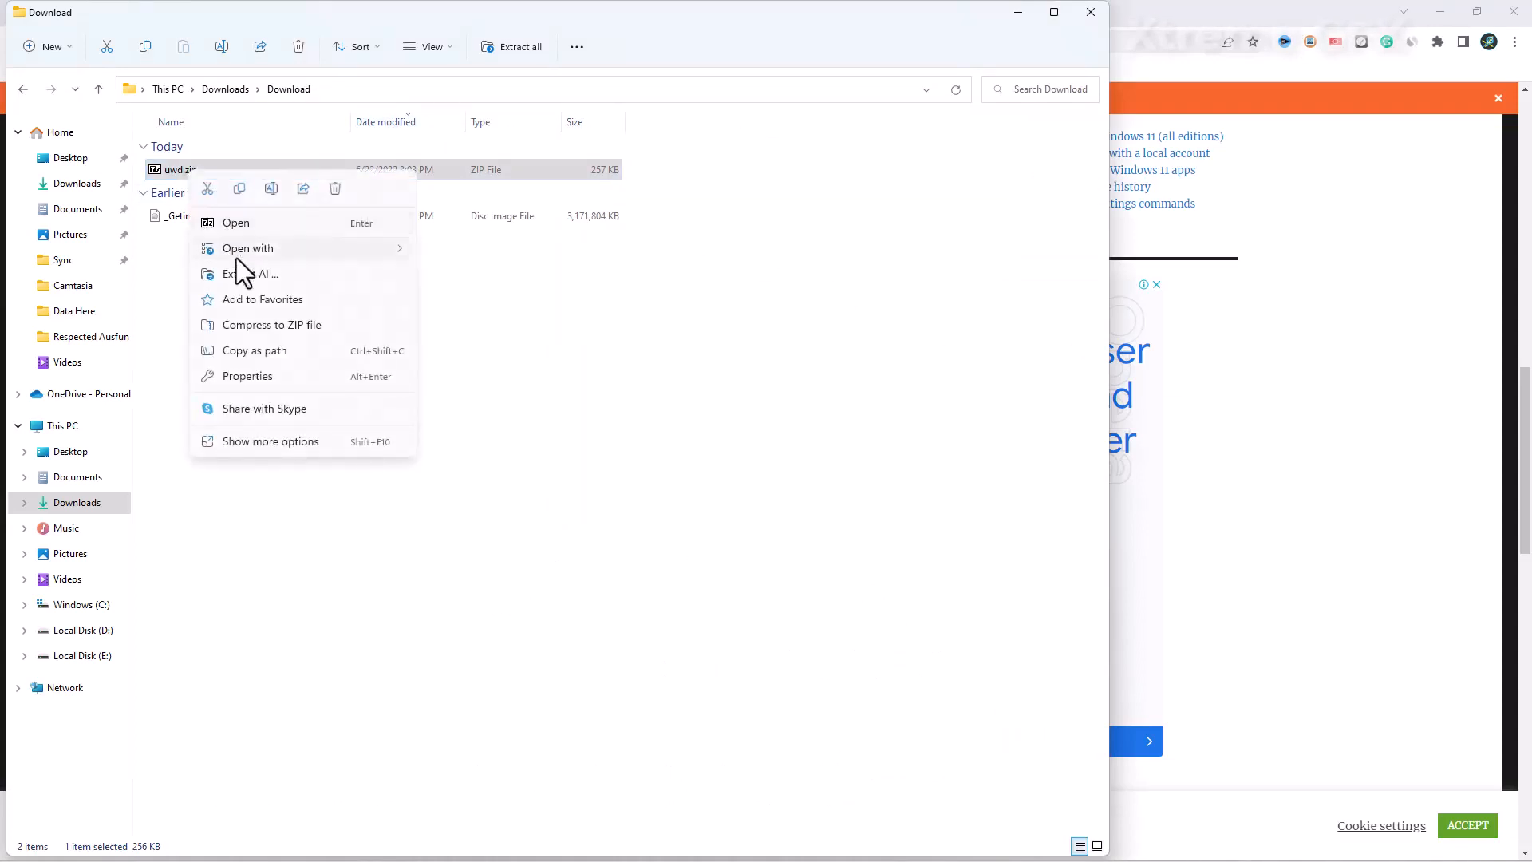
{"action": "left_click", "coordinate": [249, 273]}
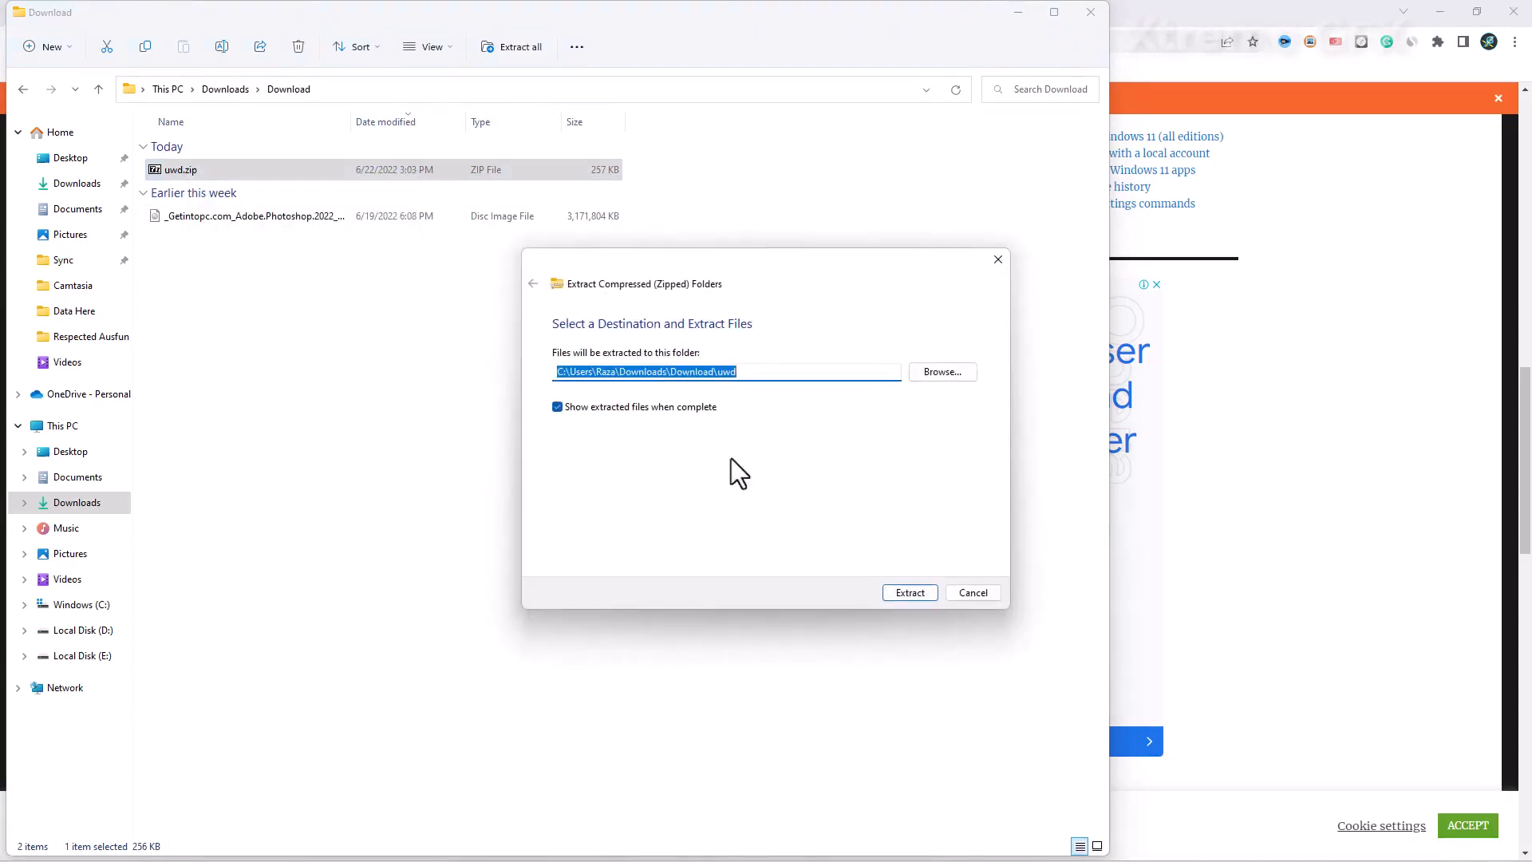
{"action": "left_click", "coordinate": [908, 592]}
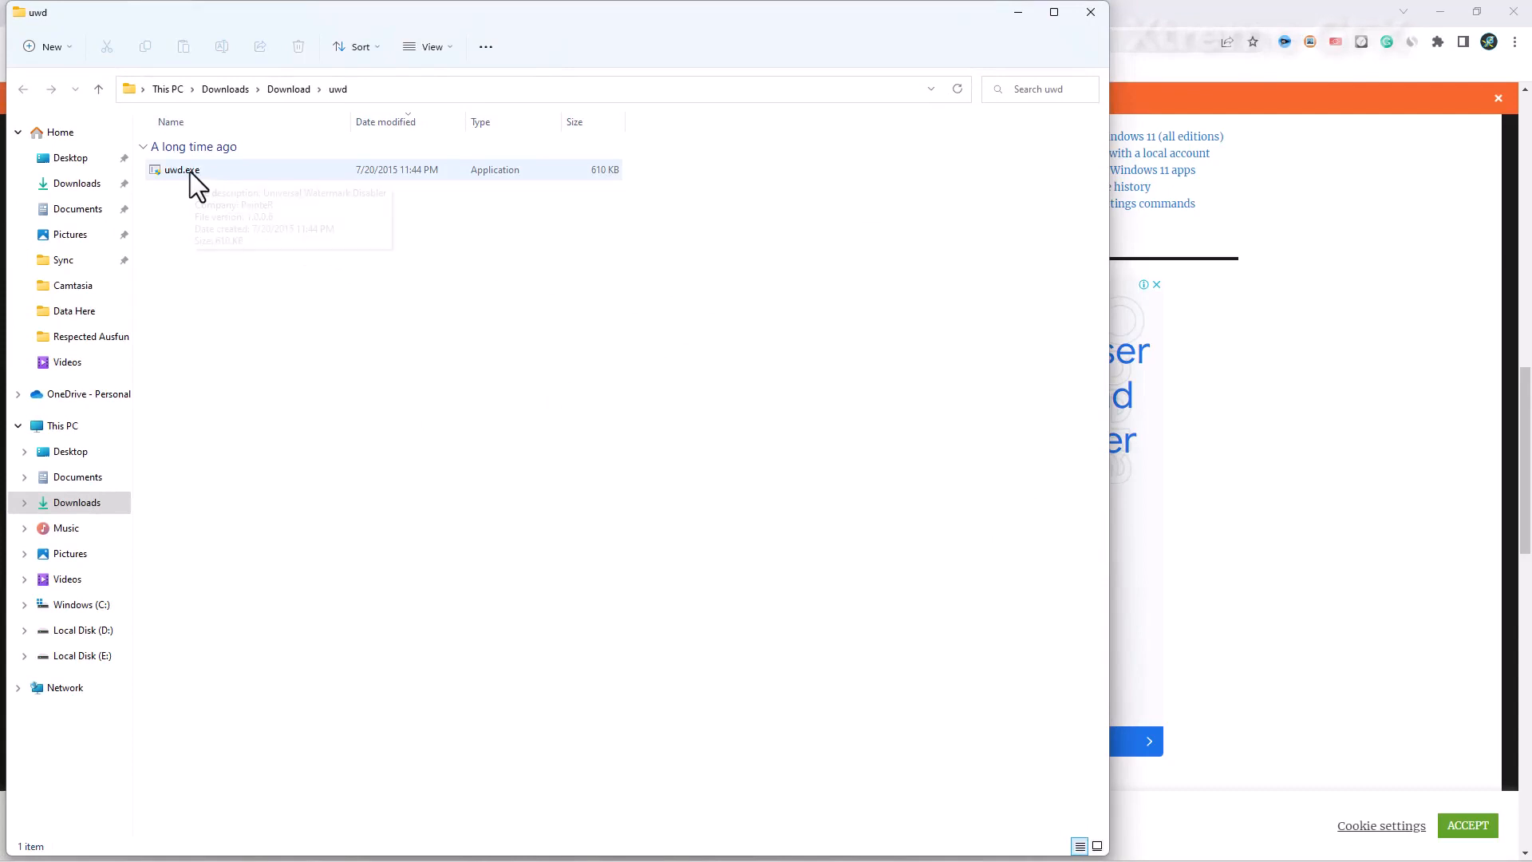
Step: Run uwd.exe as administrator so the tool reports 'Ready for installation'
{"action": "right_click", "coordinate": [181, 169]}
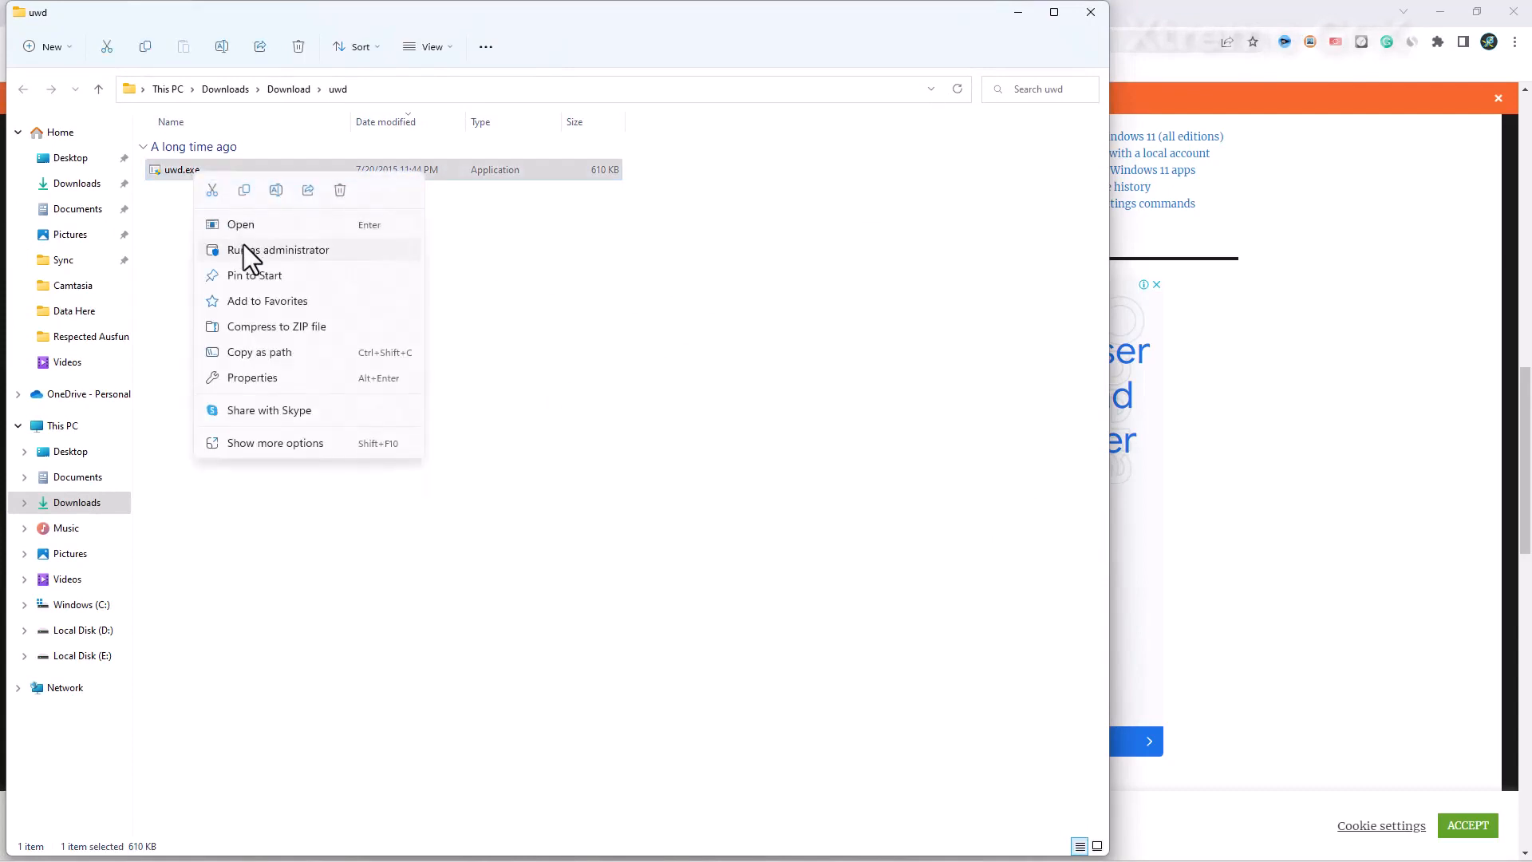
{"action": "left_click", "coordinate": [279, 249]}
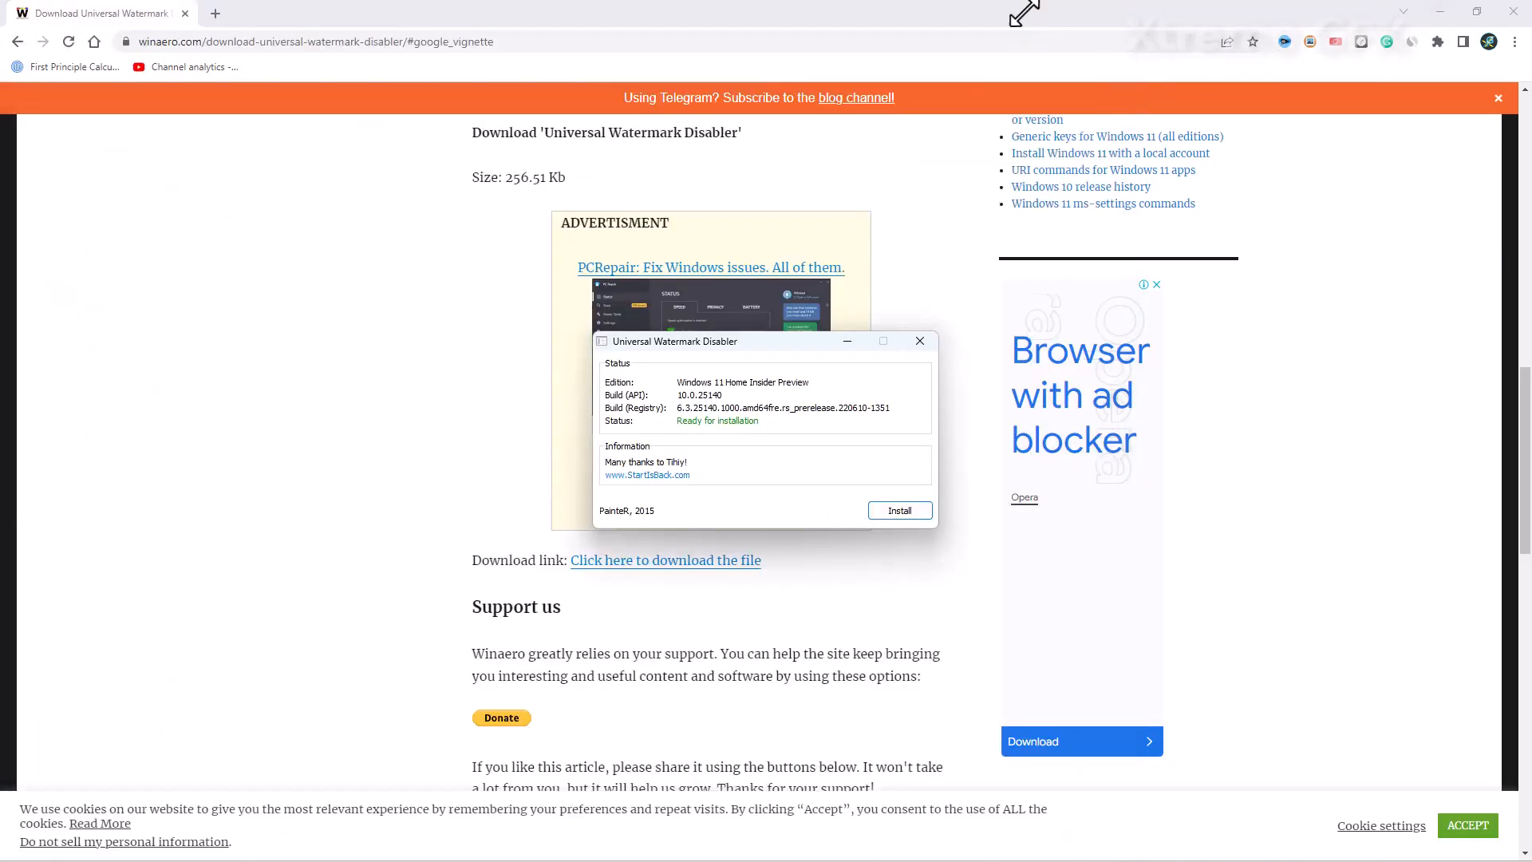
{"action": "mouse_move", "coordinate": [1434, 18]}
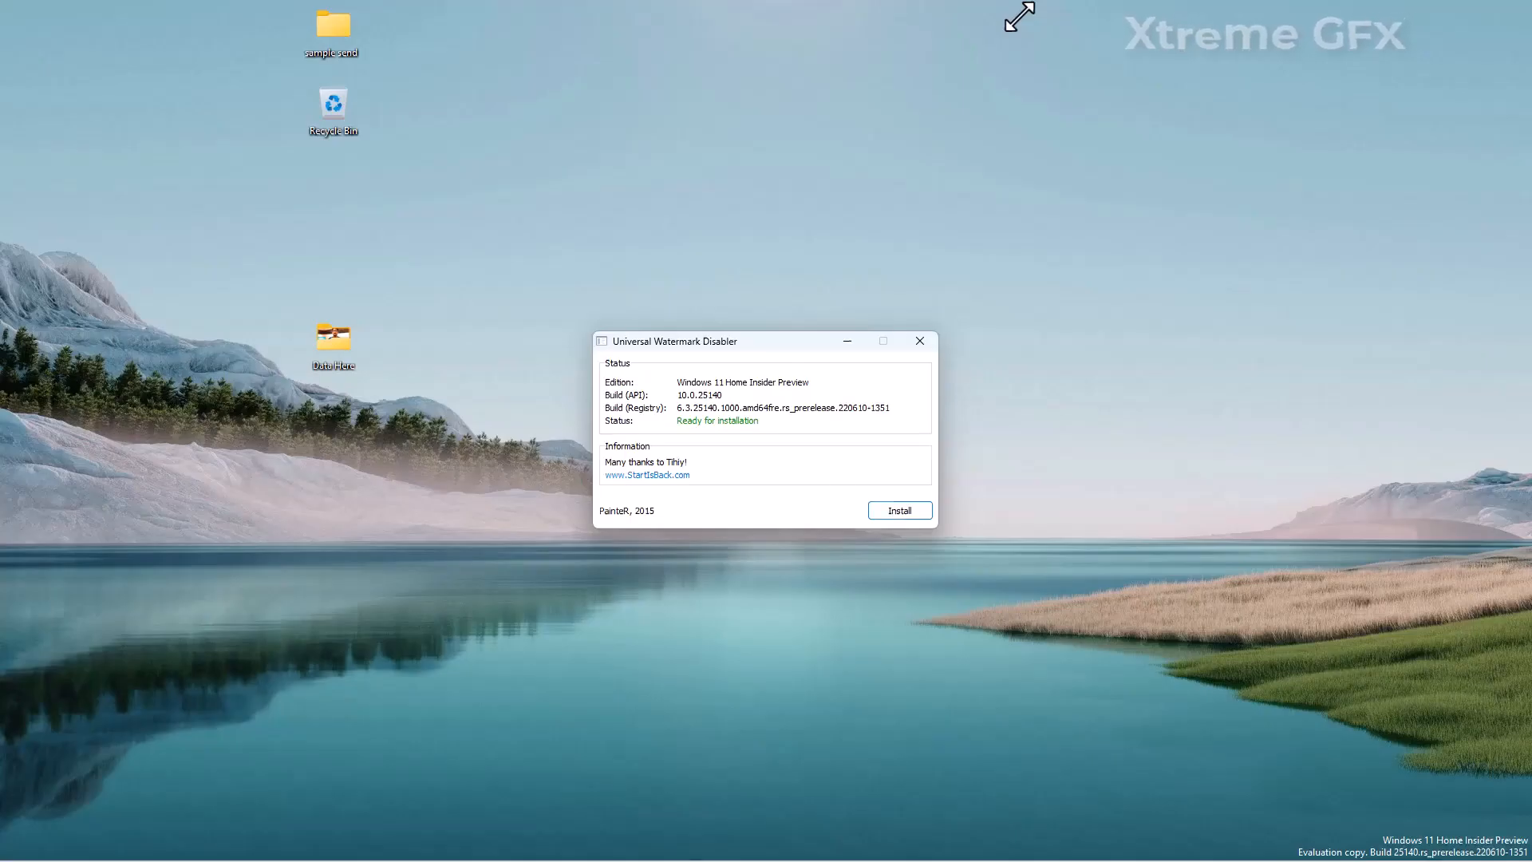
Step: Install the watermark remover and accept the sign-out warning, reaching status 'Installed'
{"action": "left_click", "coordinate": [898, 510]}
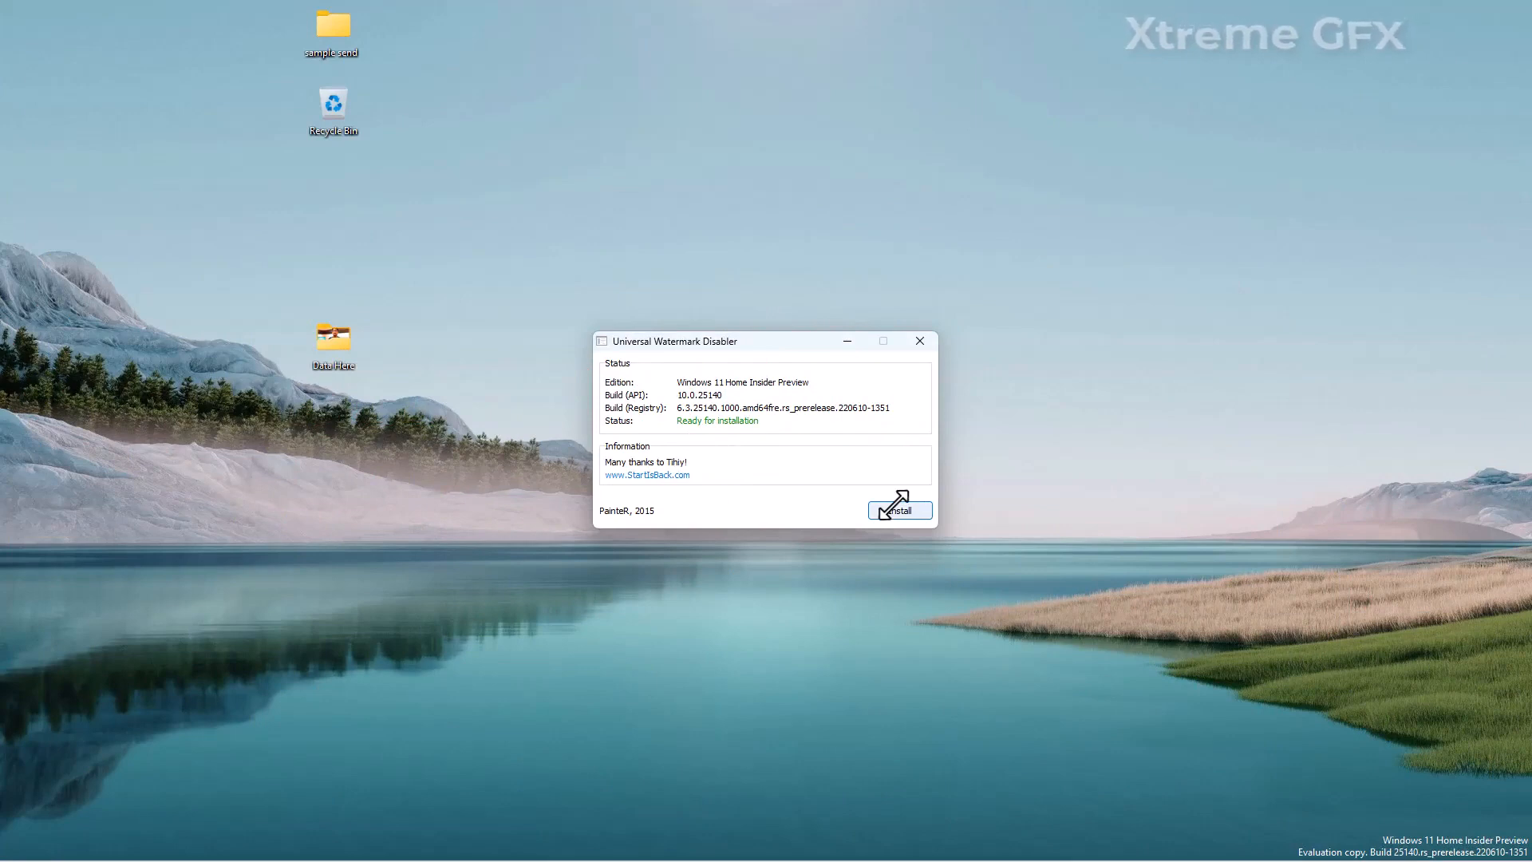
{"action": "left_click", "coordinate": [899, 509]}
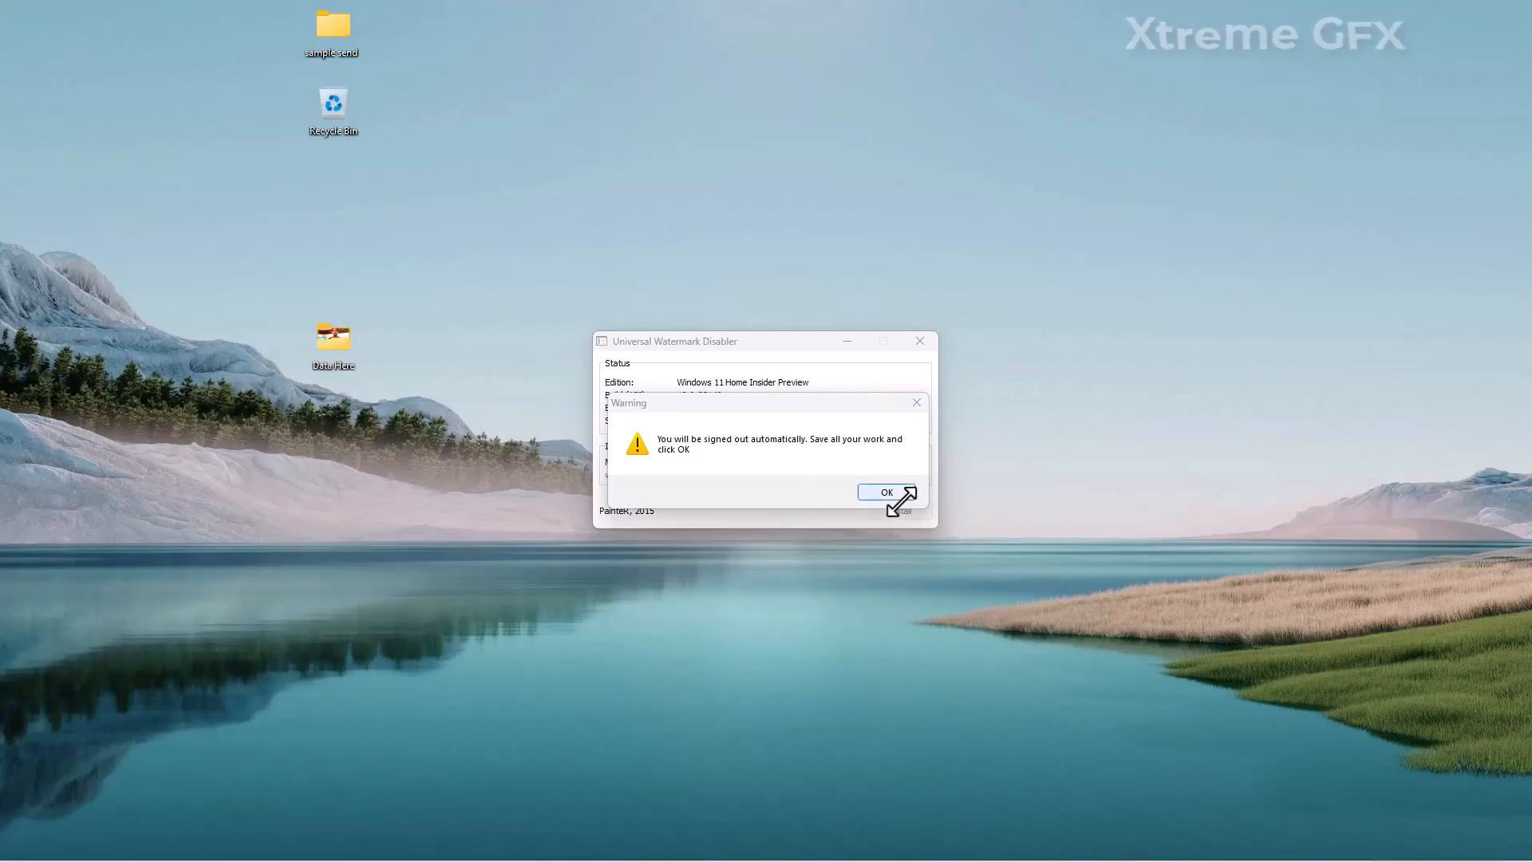
{"action": "left_click", "coordinate": [885, 491]}
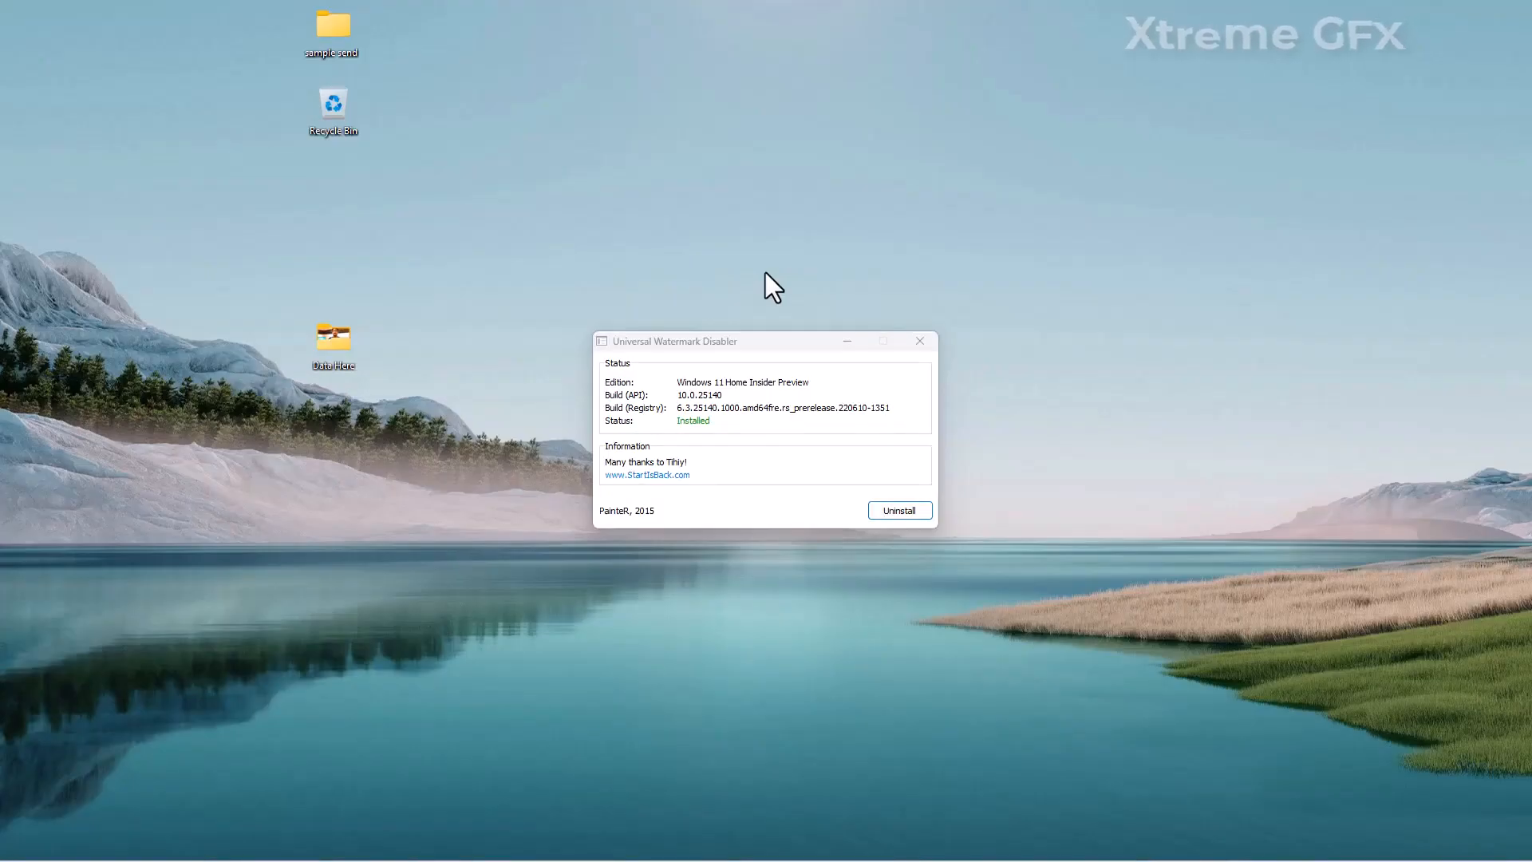
{"action": "mouse_move", "coordinate": [876, 349]}
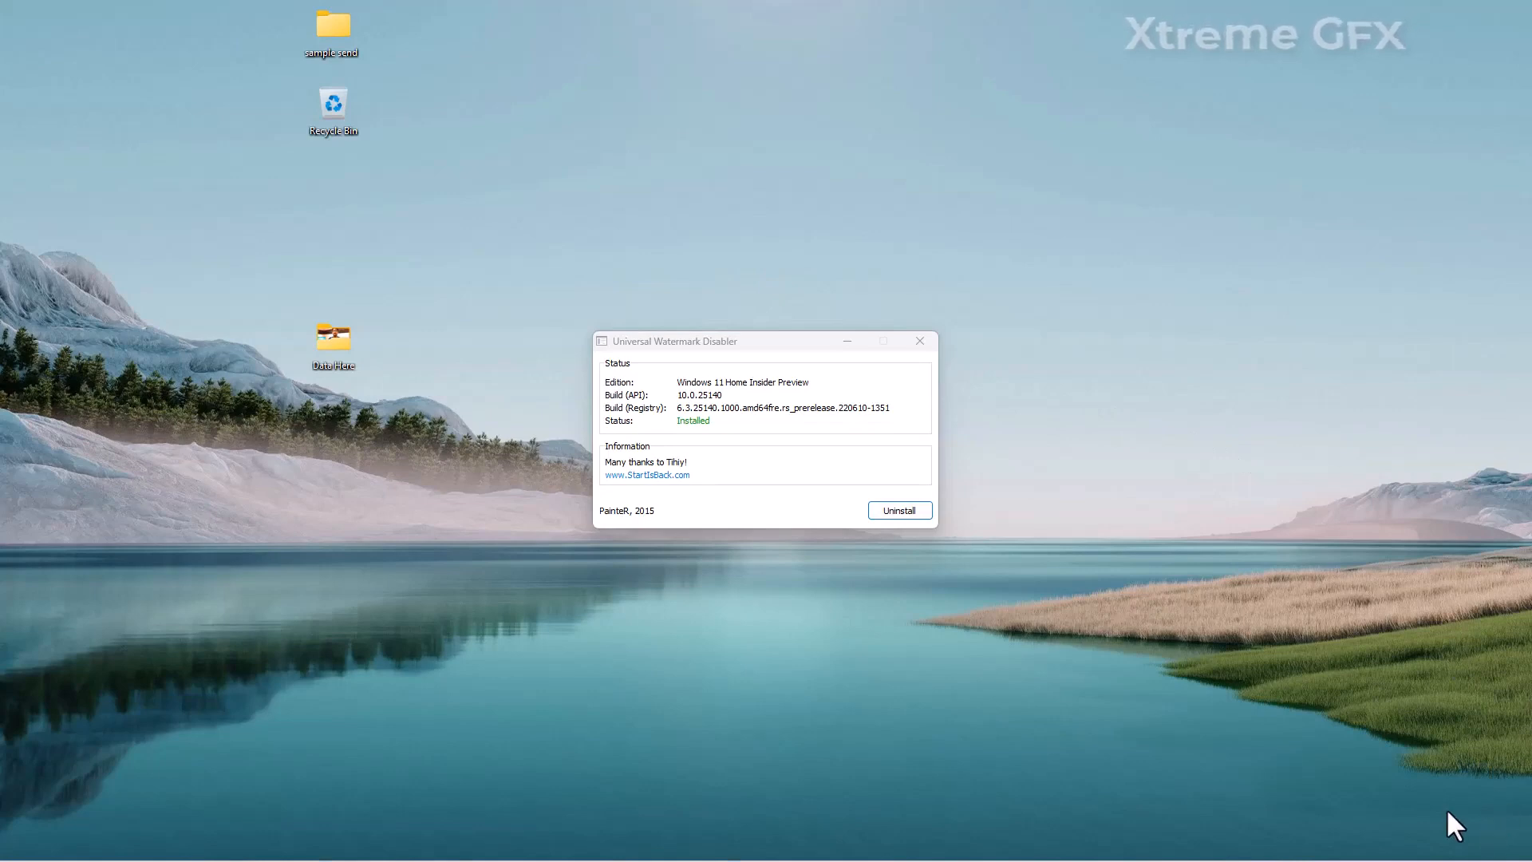
{"action": "mouse_move", "coordinate": [951, 585]}
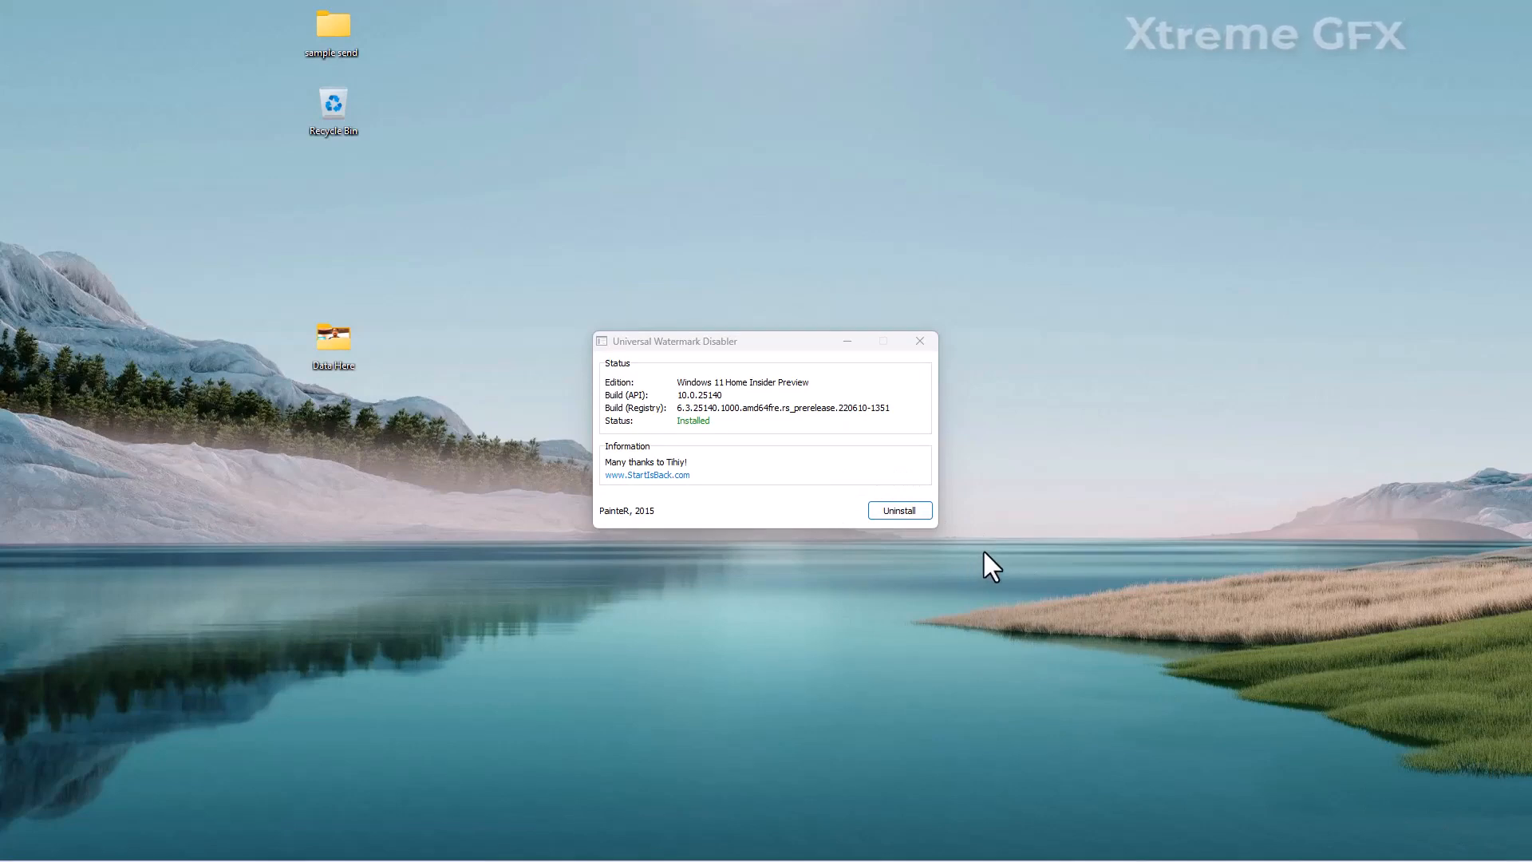
{"action": "mouse_move", "coordinate": [998, 557]}
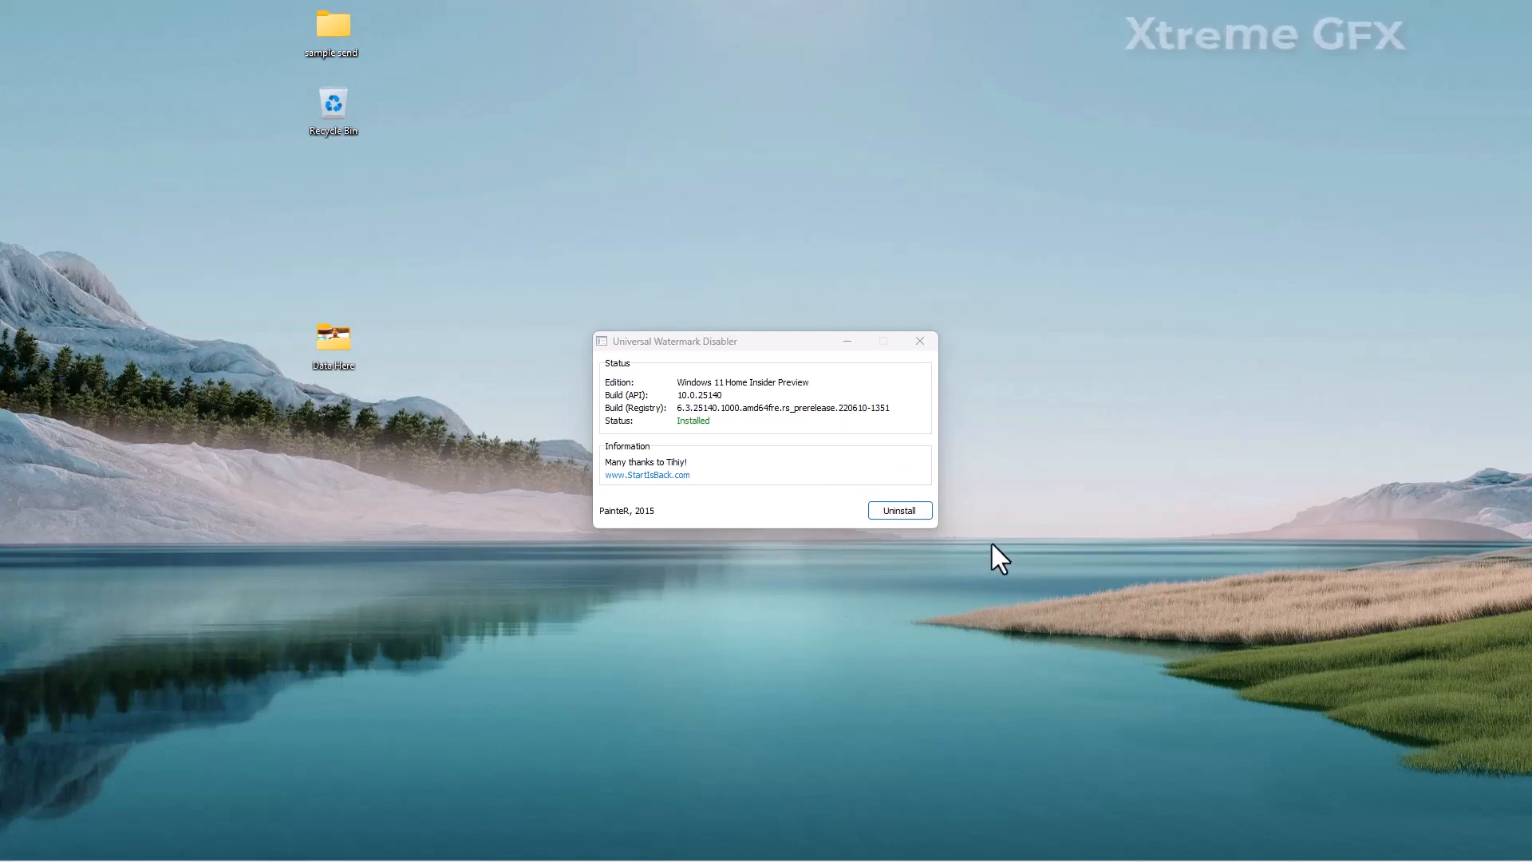